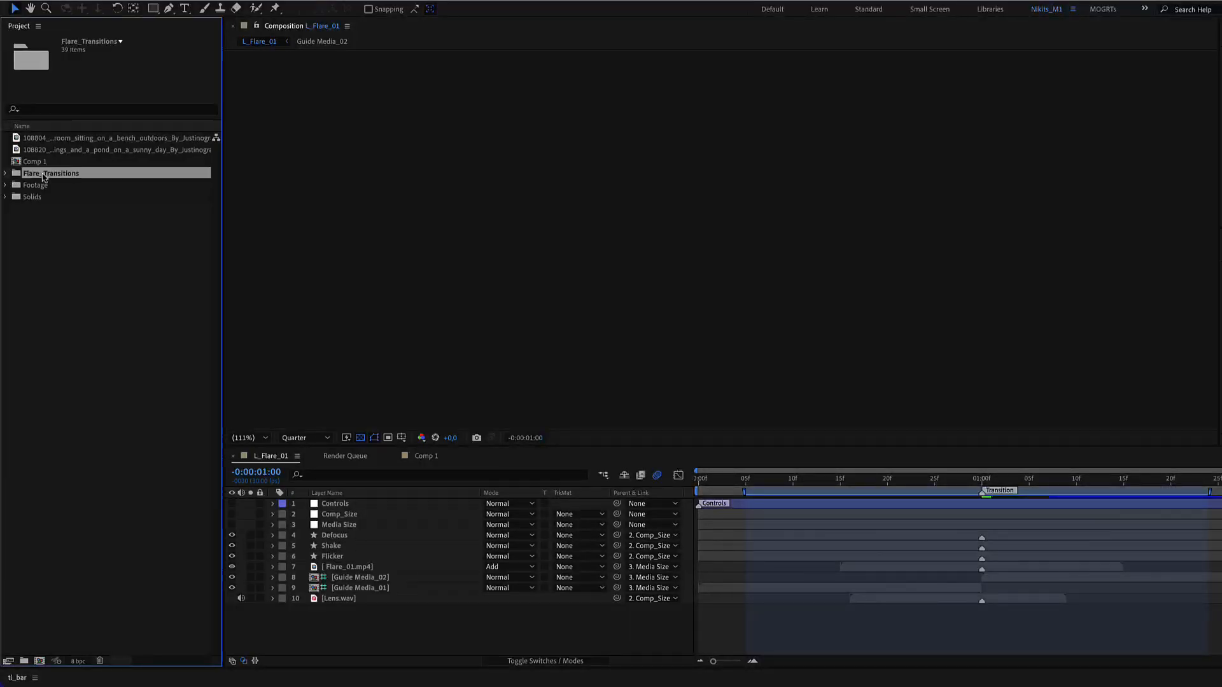
# - Expand Flare_Transitions to reveal Landscape, Portrait and Square, and bring up the empty Comp 1
pyautogui.click(5, 173)
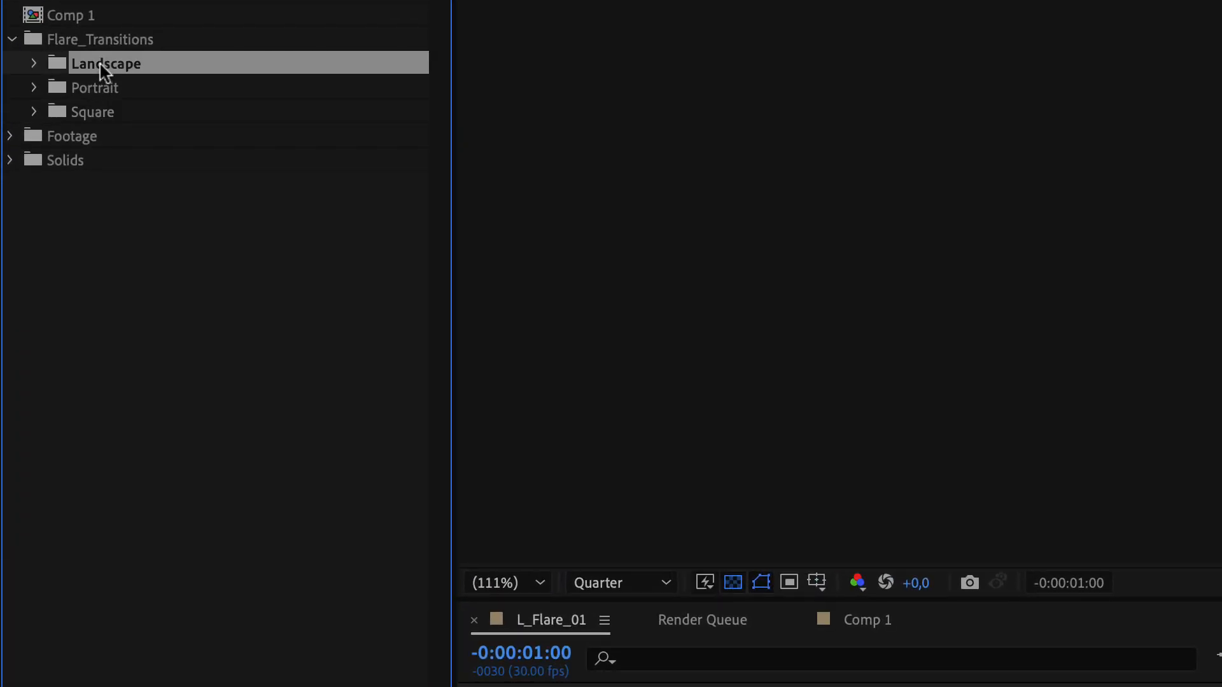
pyautogui.click(95, 87)
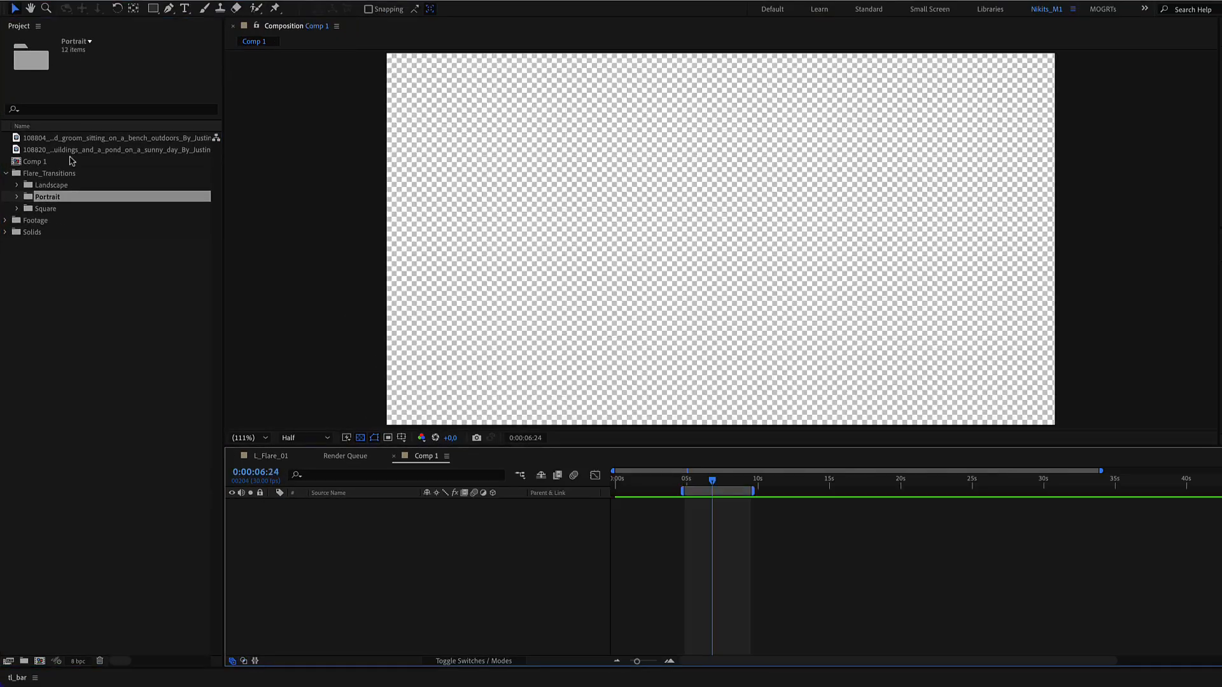
# - Place both wedding clips into Comp 1 as layers, the second offset to overlap briefly
pyautogui.click(102, 150)
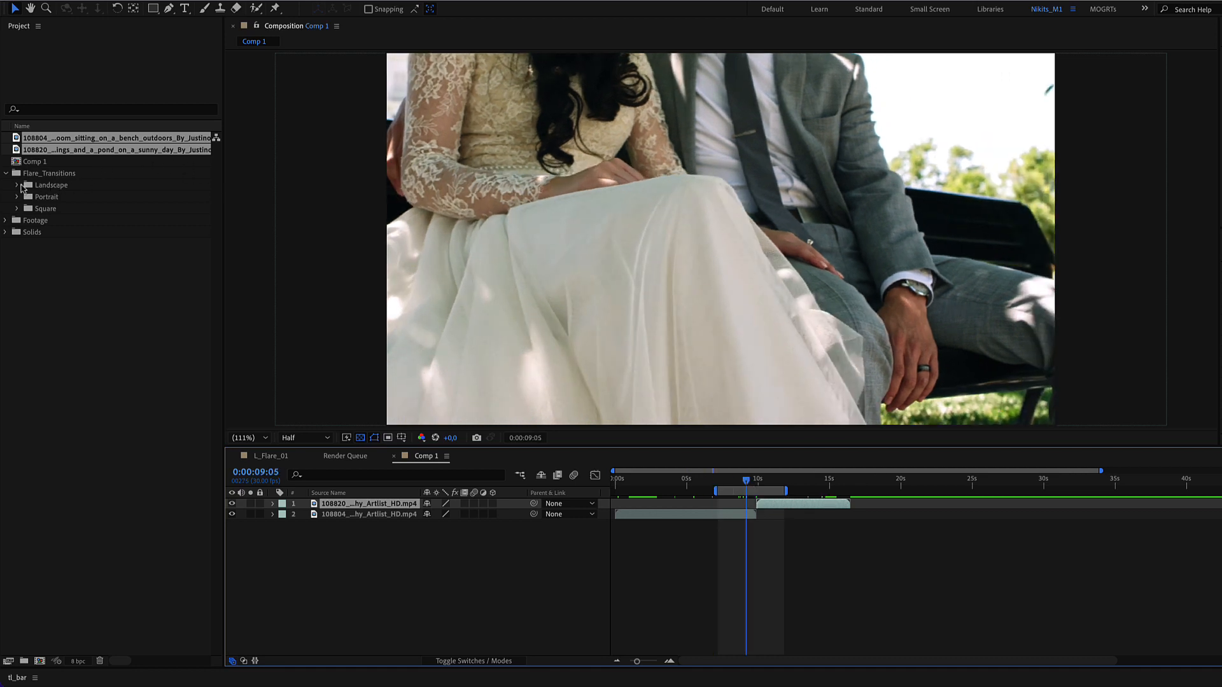
# - Add L_Flare_03 from the Landscape set above both clips at their cut
pyautogui.click(15, 185)
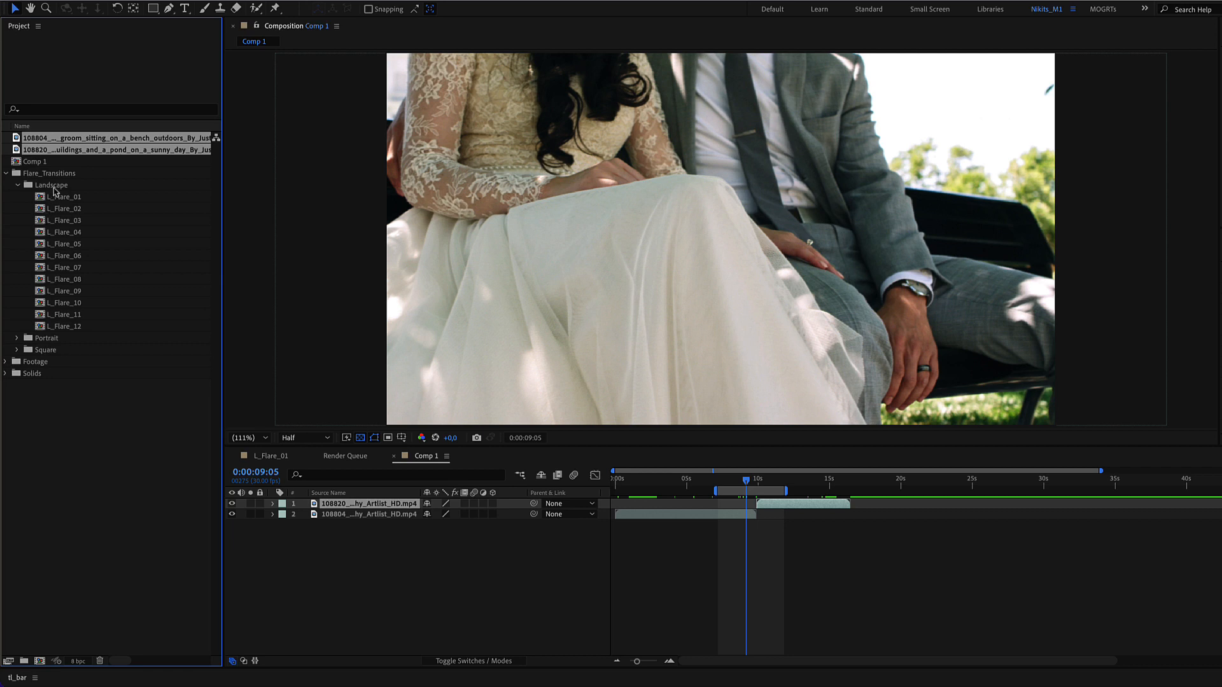
pyautogui.click(61, 220)
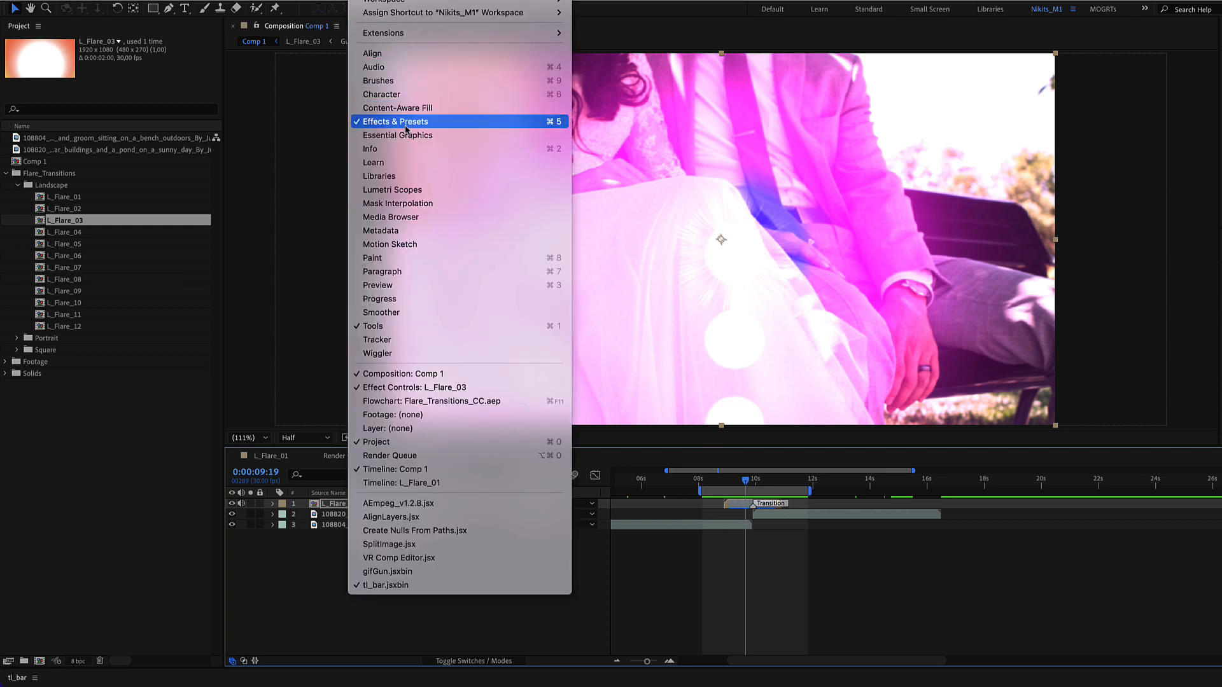
# - Show Essential Graphics controls with L_Flare_03 as the primary composition
pyautogui.click(397, 135)
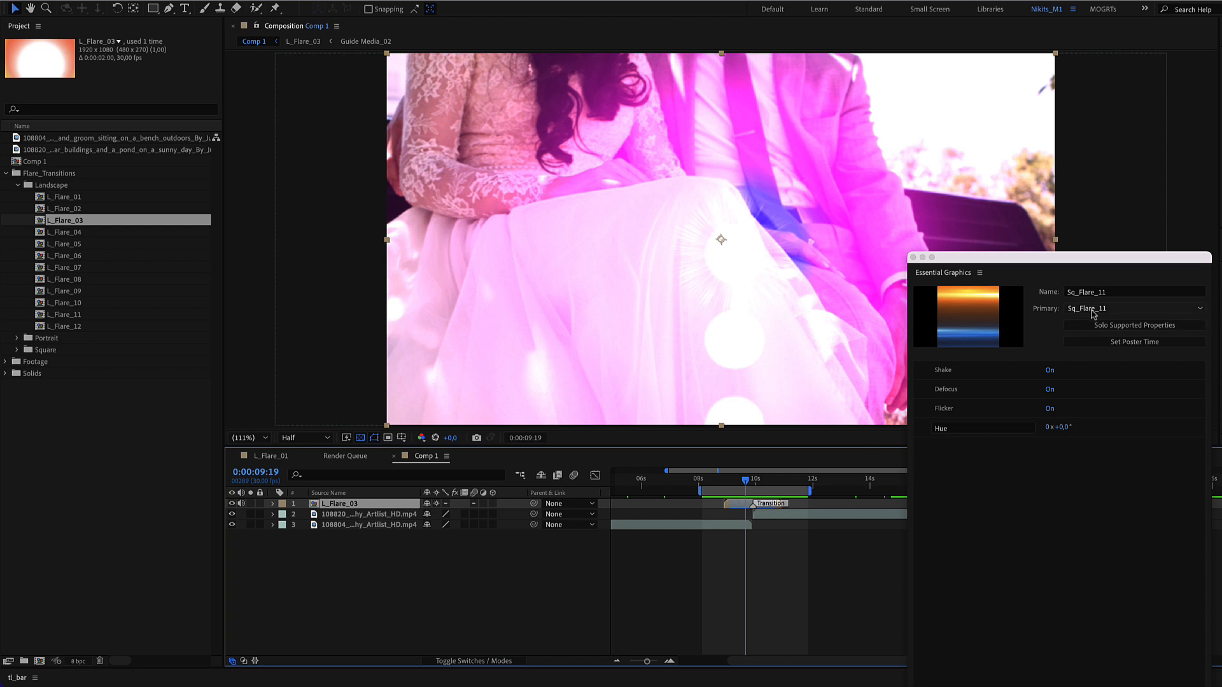
pyautogui.click(1134, 308)
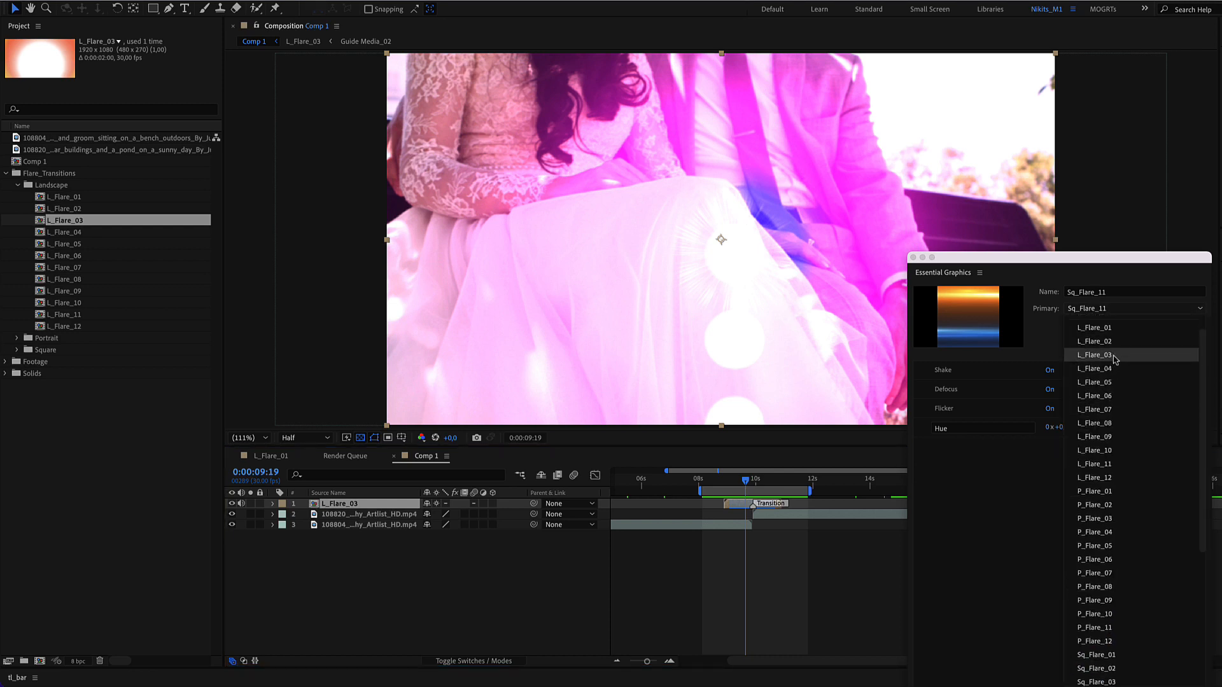
pyautogui.click(1095, 354)
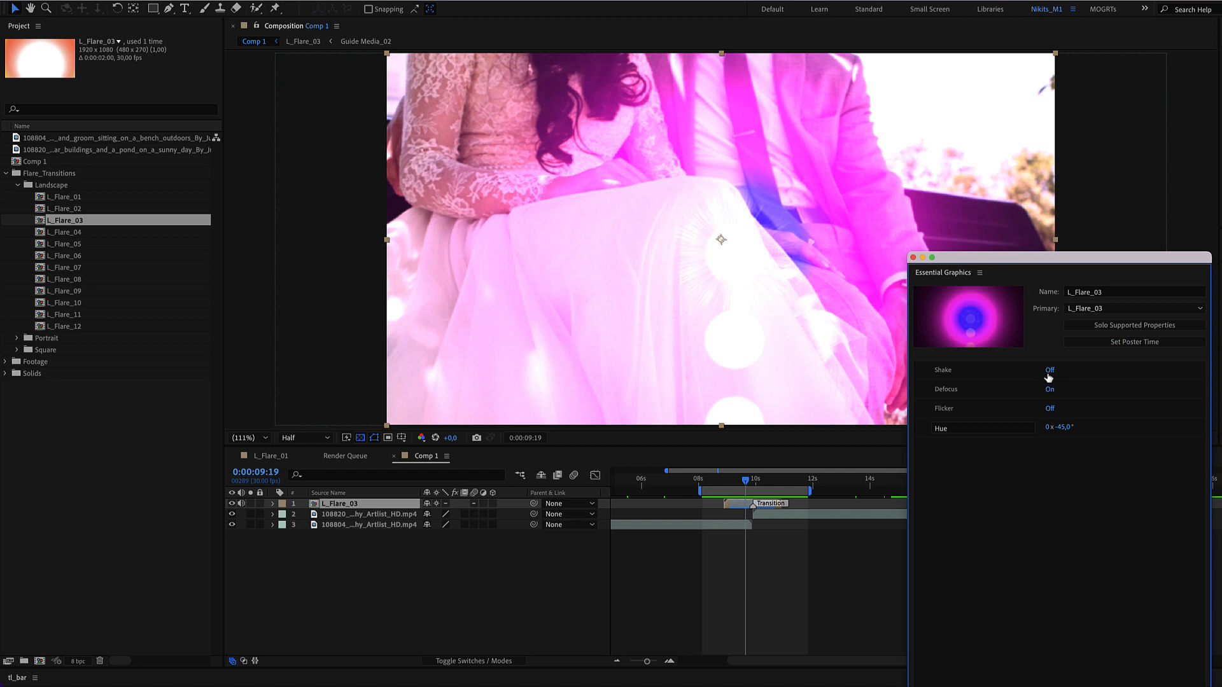
# - Toggle Shake and Defocus and scrub the flare's hue to about −50°, tinting it green
pyautogui.click(1049, 390)
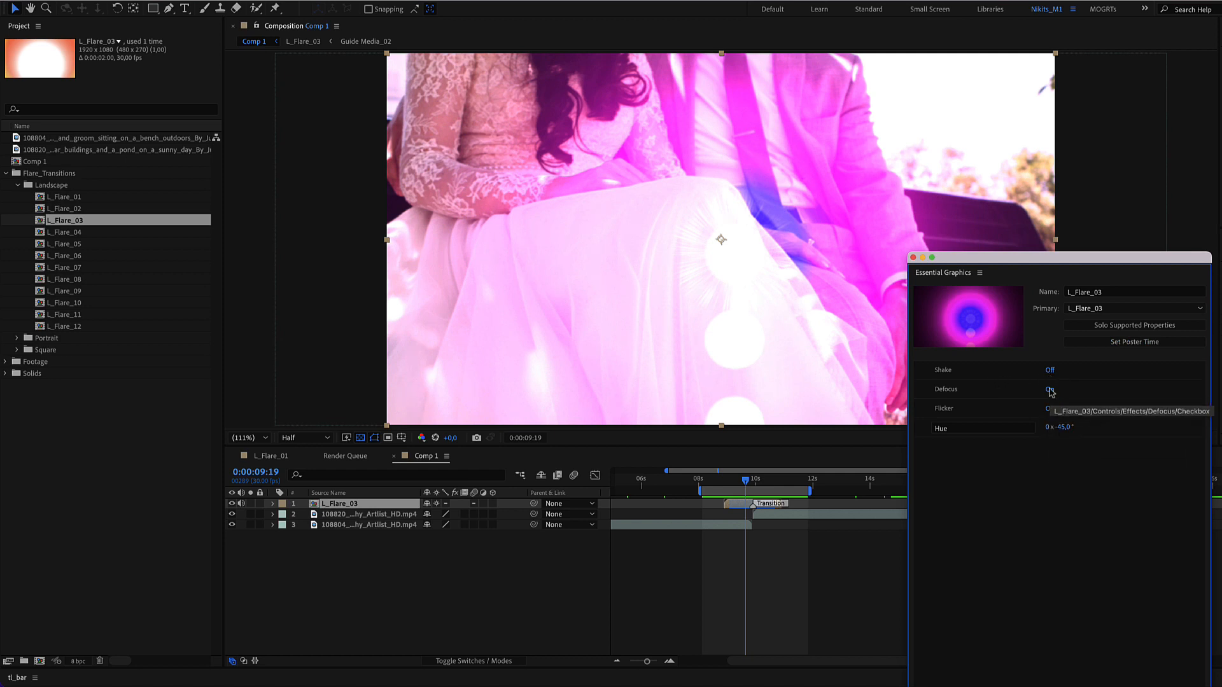
pyautogui.click(1049, 390)
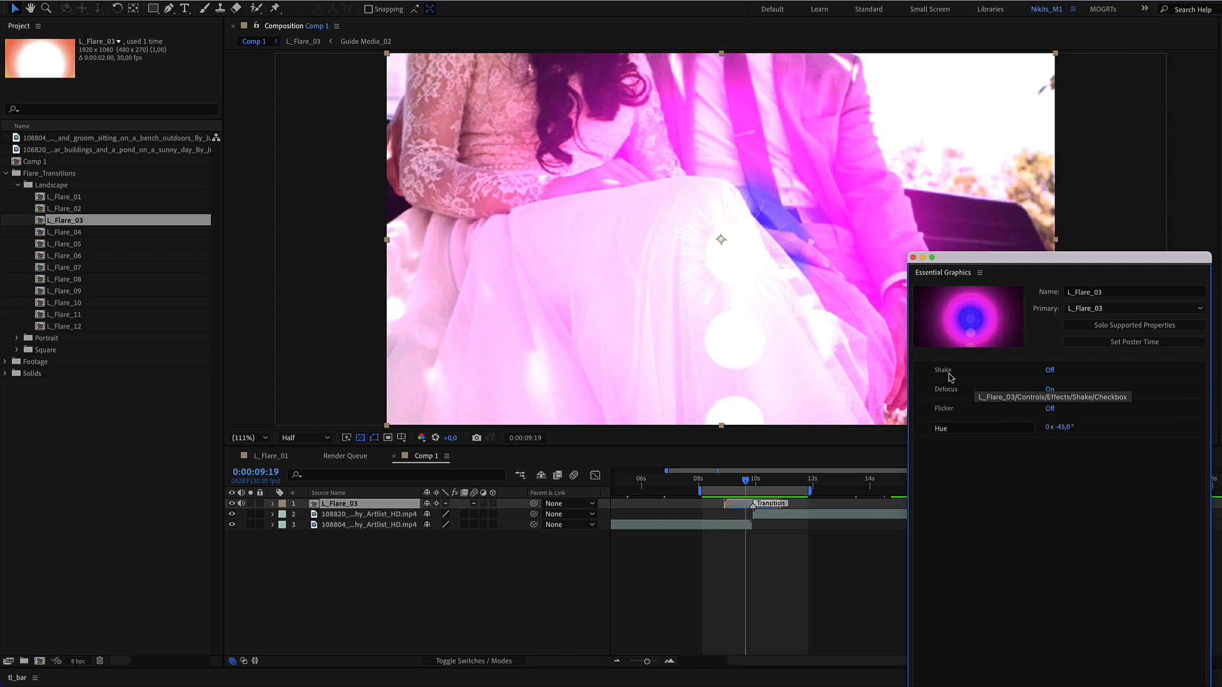
pyautogui.moveTo(951, 410)
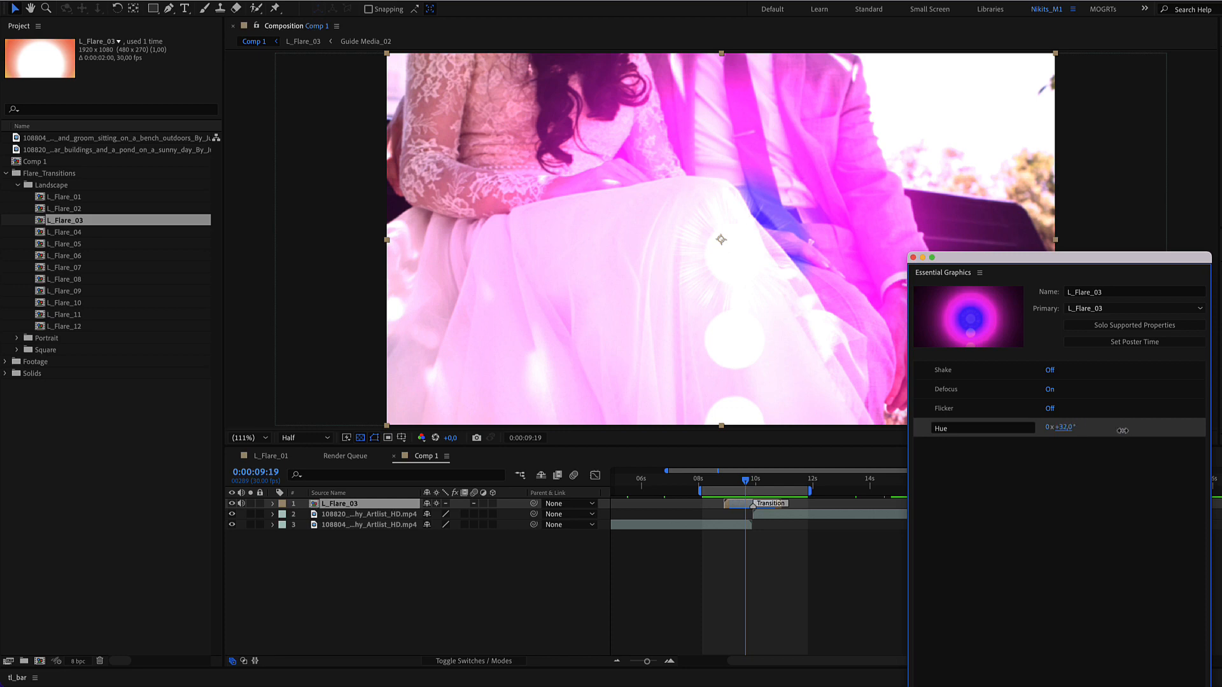
pyautogui.moveTo(1064, 428); pyautogui.dragTo(1060, 434)
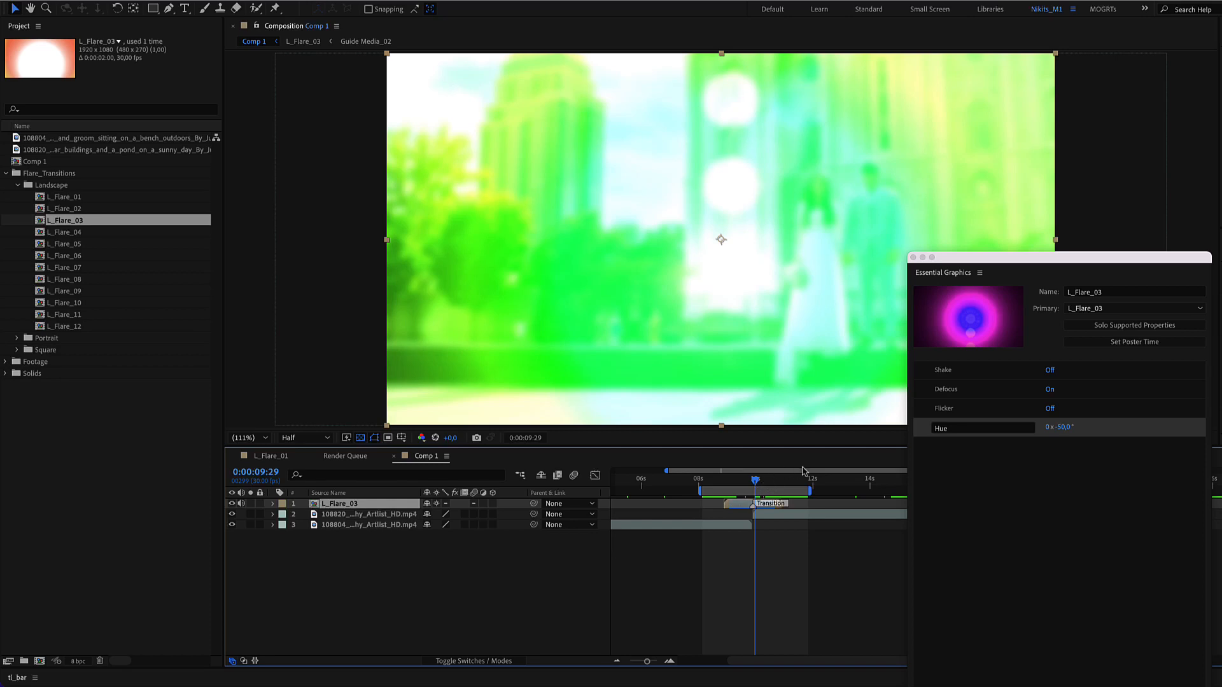
pyautogui.moveTo(929, 285)
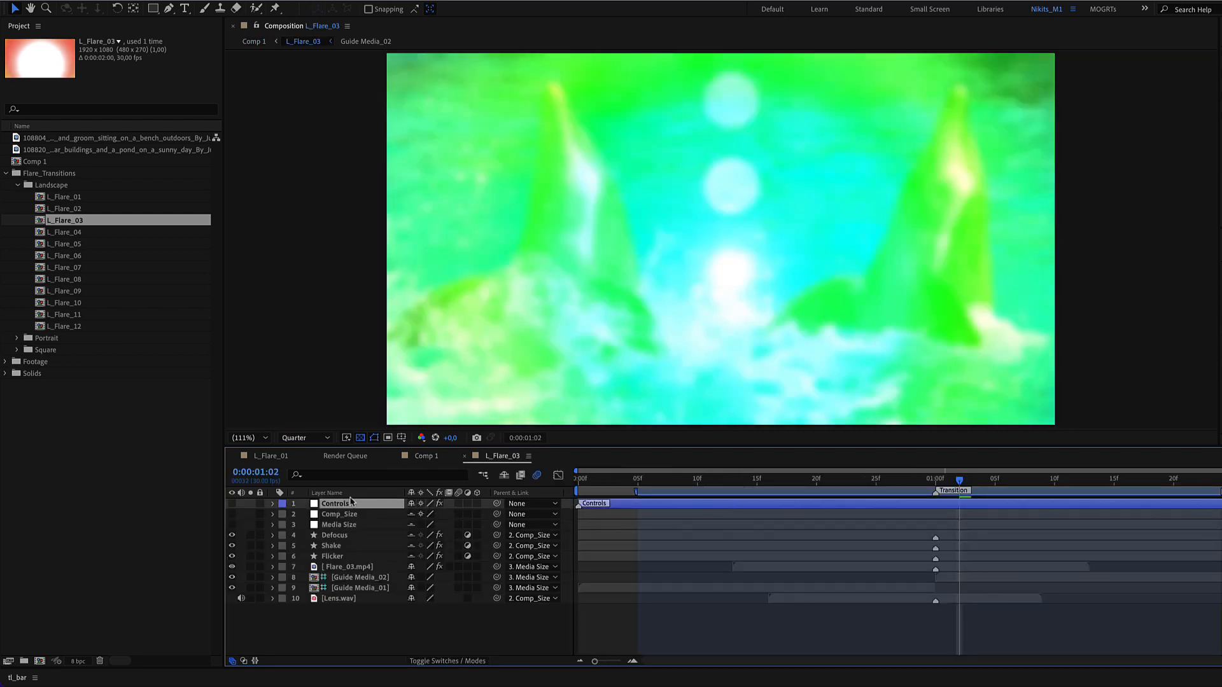
# - Reveal the Controls layer effects and rotate the hue dial to 144° for magenta
pyautogui.click(273, 504)
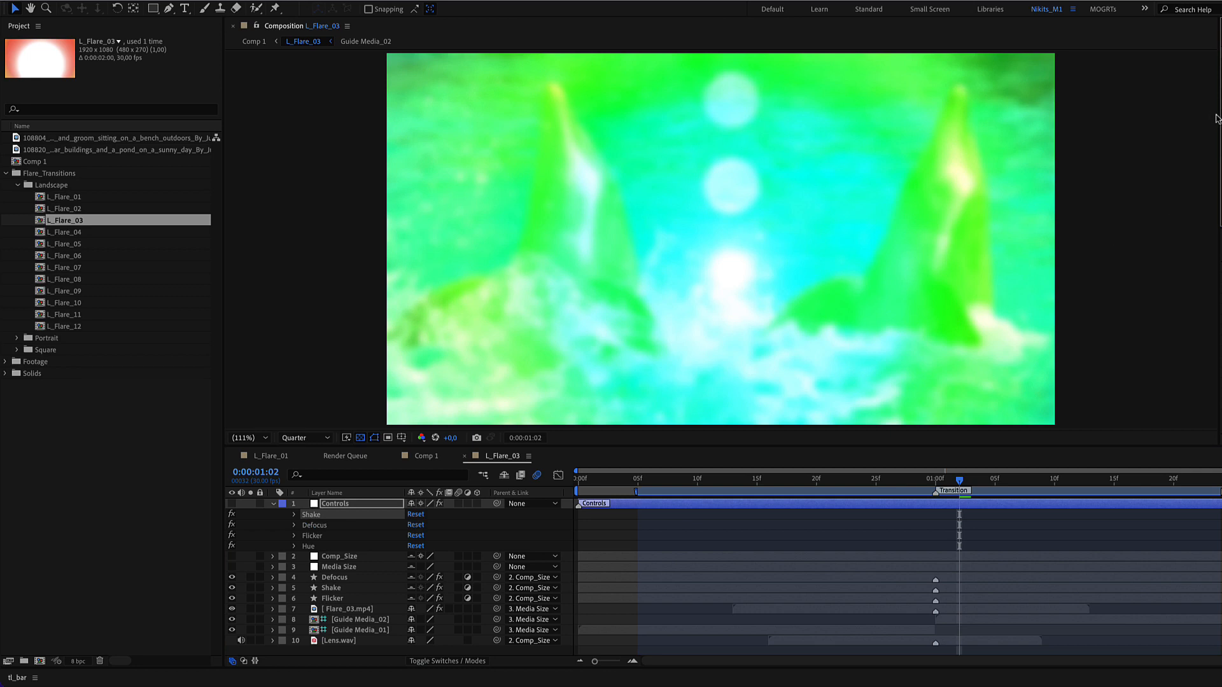
pyautogui.moveTo(1217, 138)
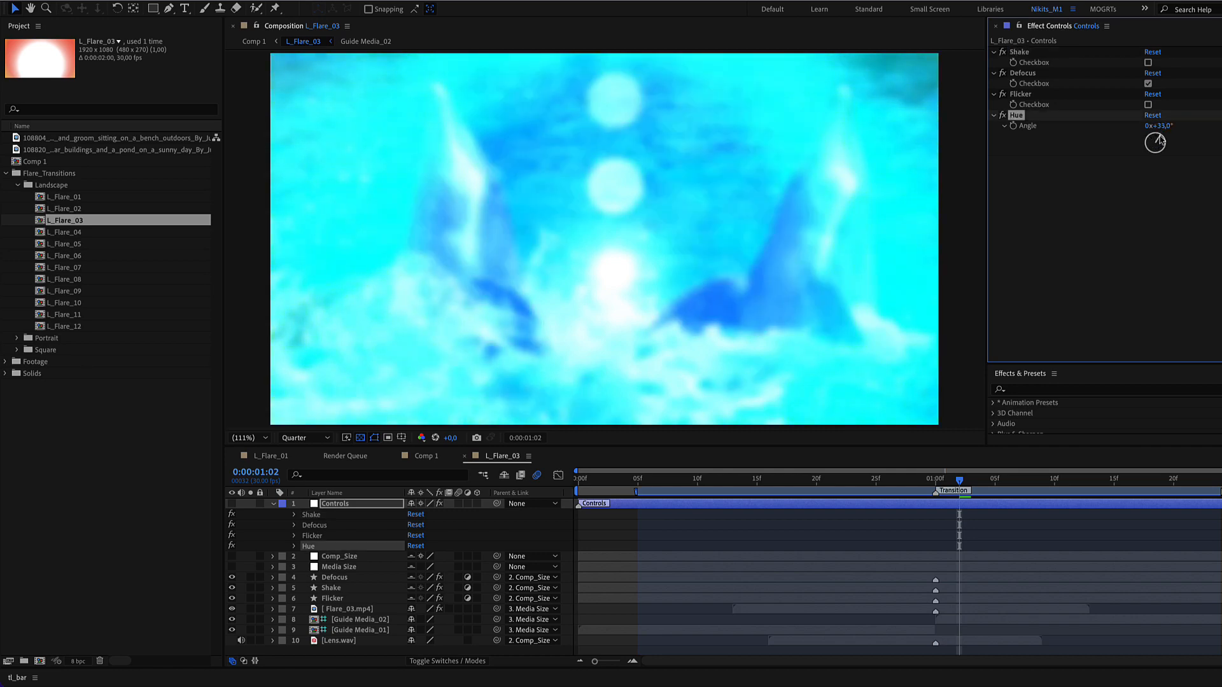
pyautogui.moveTo(1156, 141); pyautogui.dragTo(1165, 145)
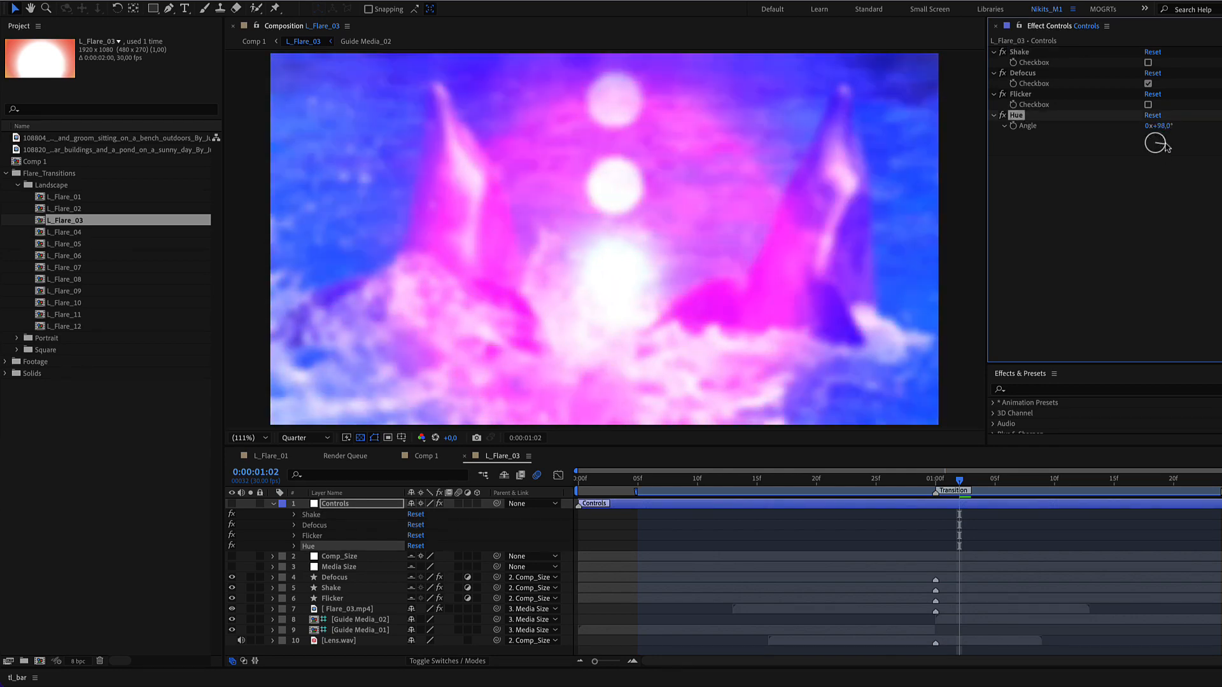
pyautogui.moveTo(1160, 143); pyautogui.dragTo(1156, 143)
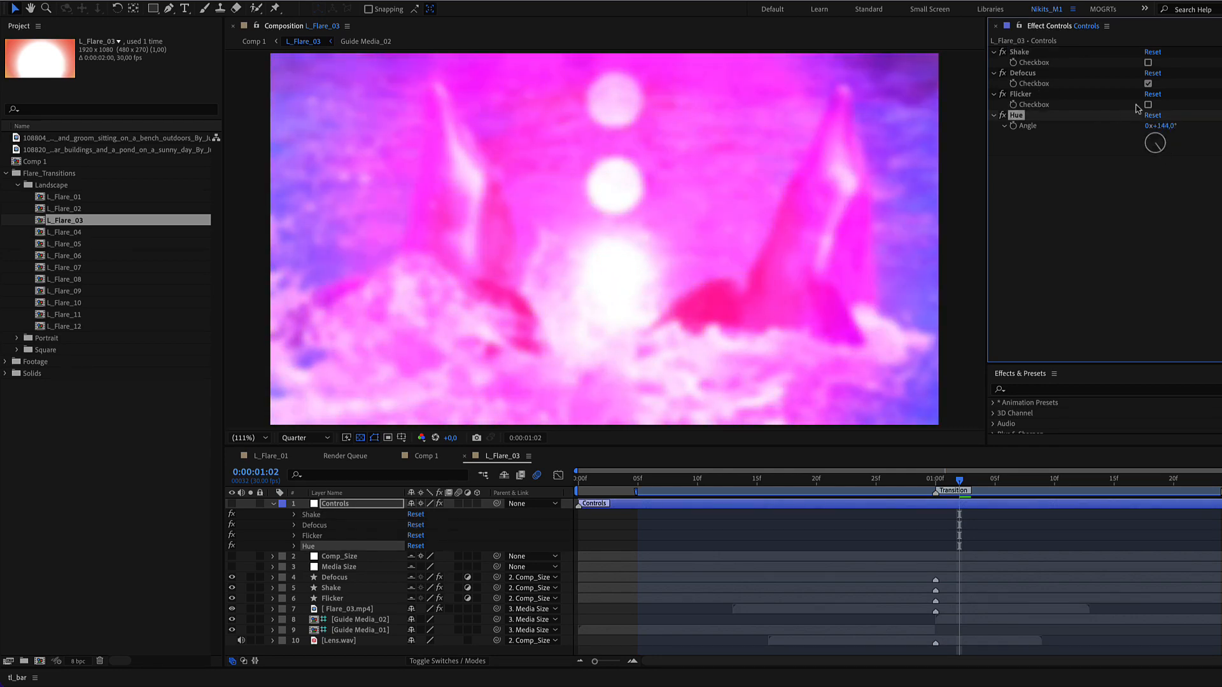
# - Turn Defocus off and Shake on in the L_Flare_03 effect controls
pyautogui.click(1145, 83)
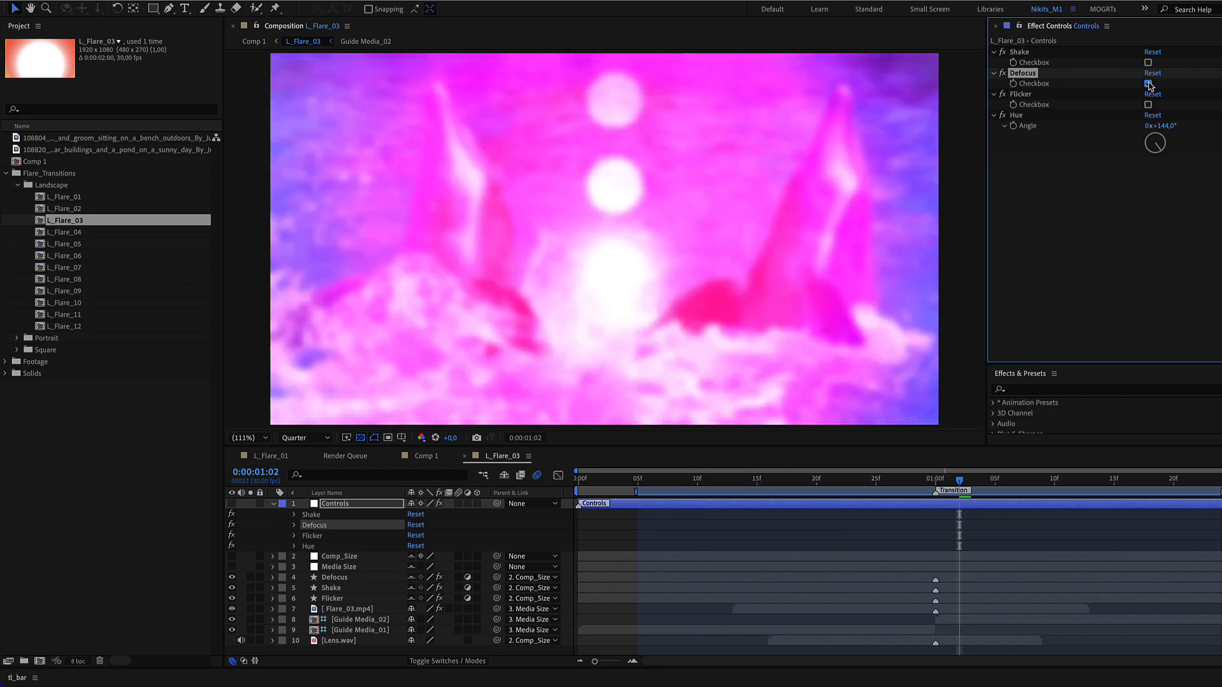
pyautogui.click(1147, 84)
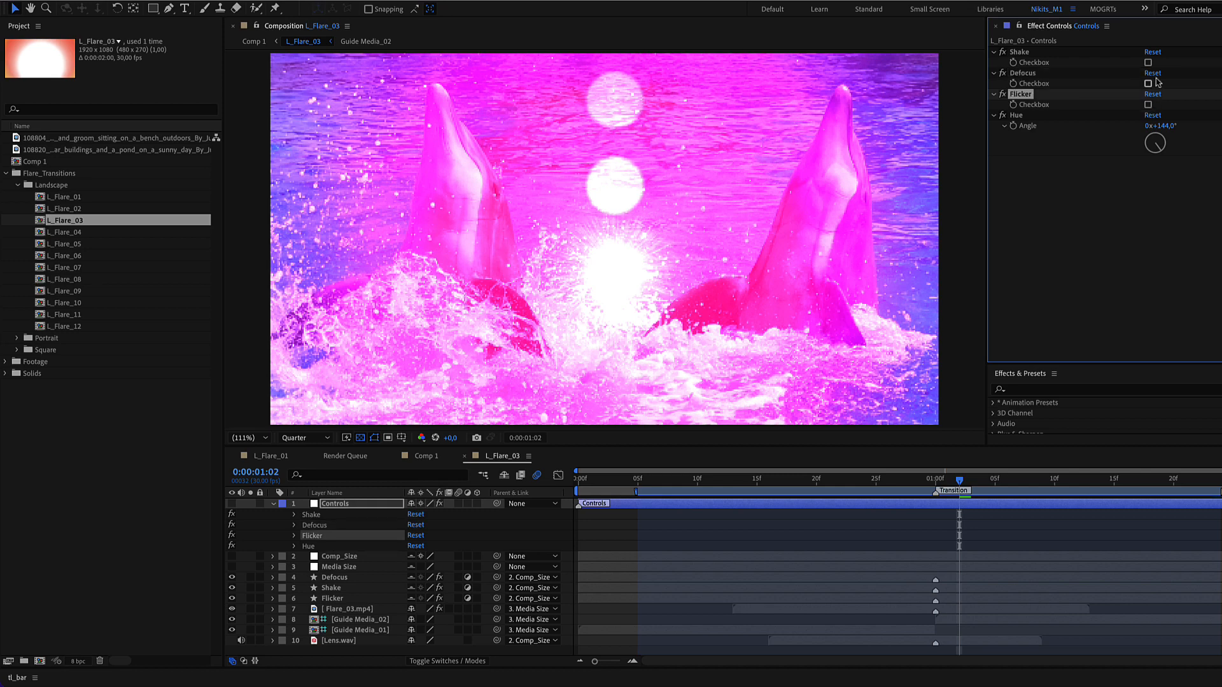
pyautogui.click(1146, 61)
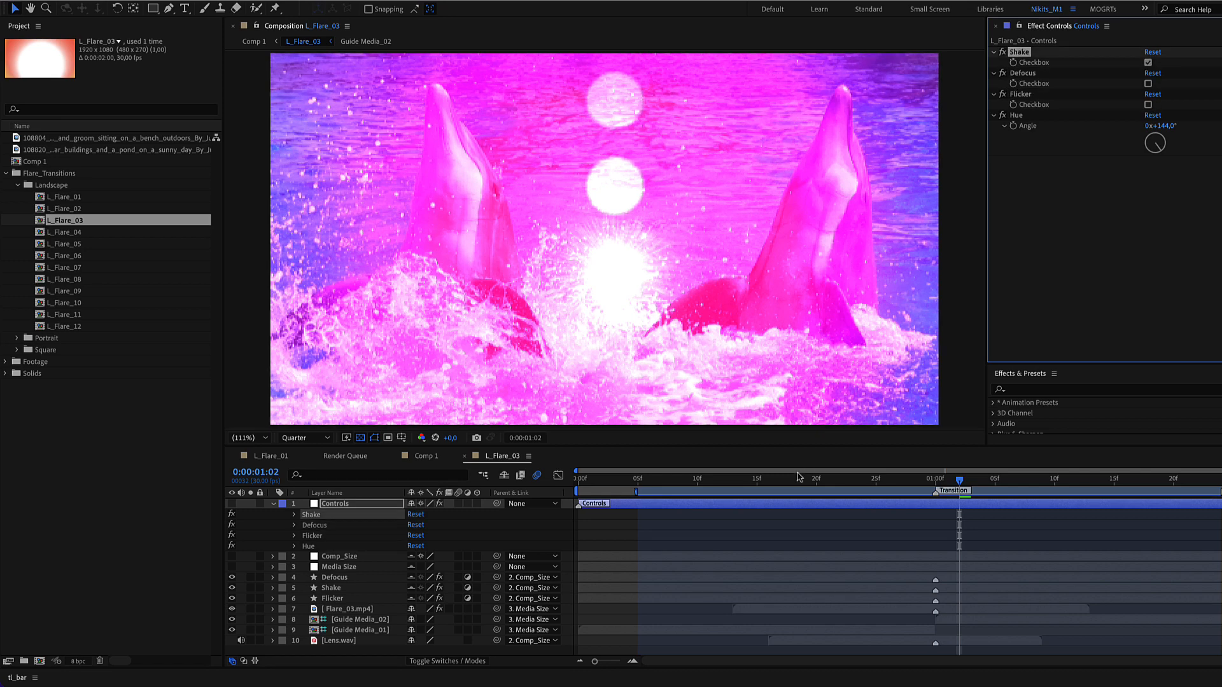